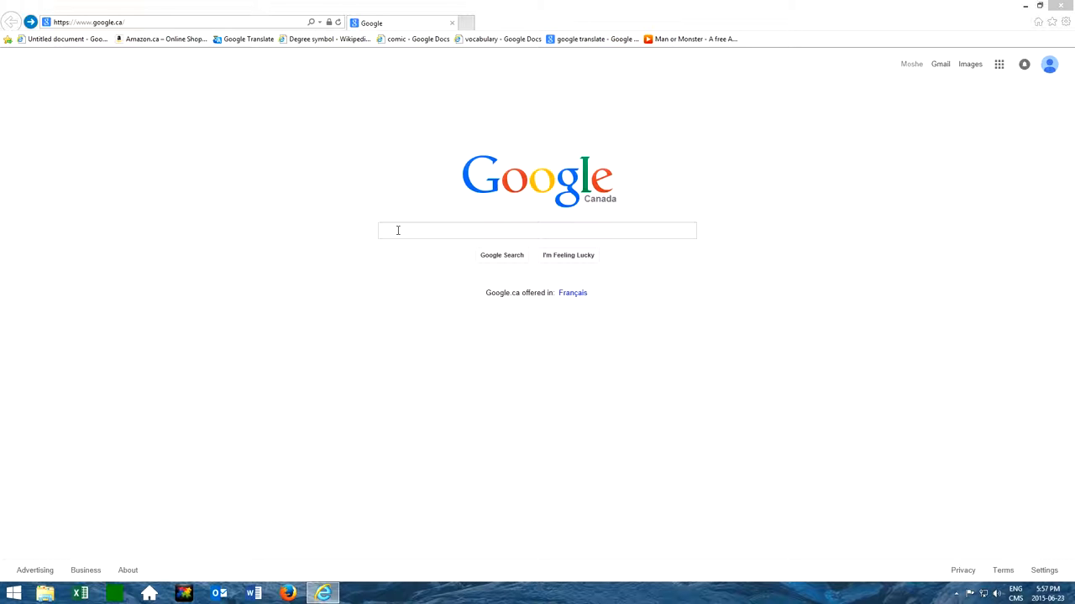
- Search Google for 'expression encoder 4' using the autocomplete suggestion
left_click(537, 232)
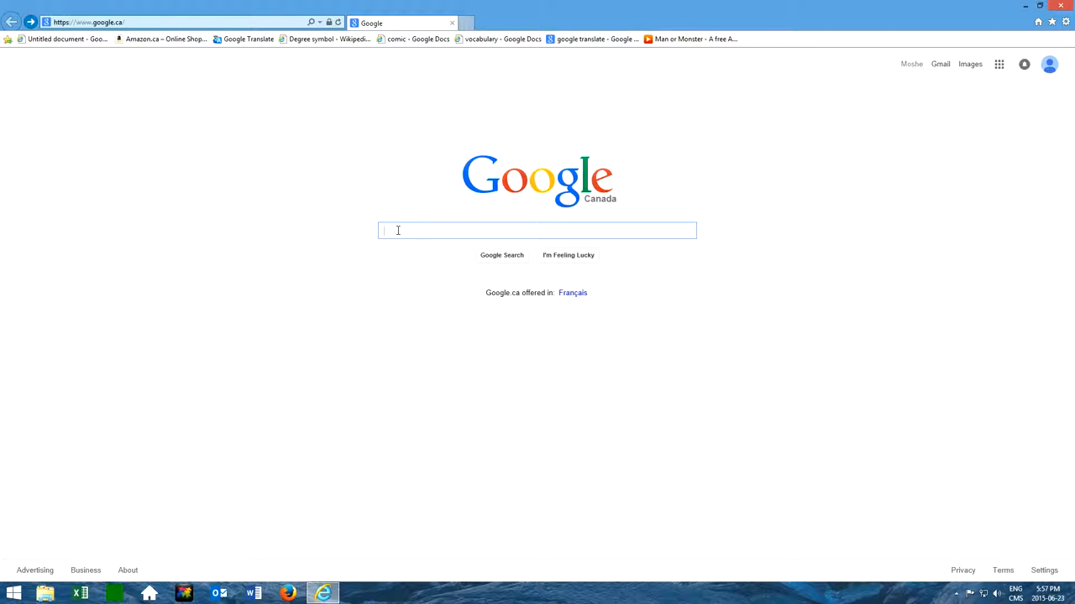
type("expr")
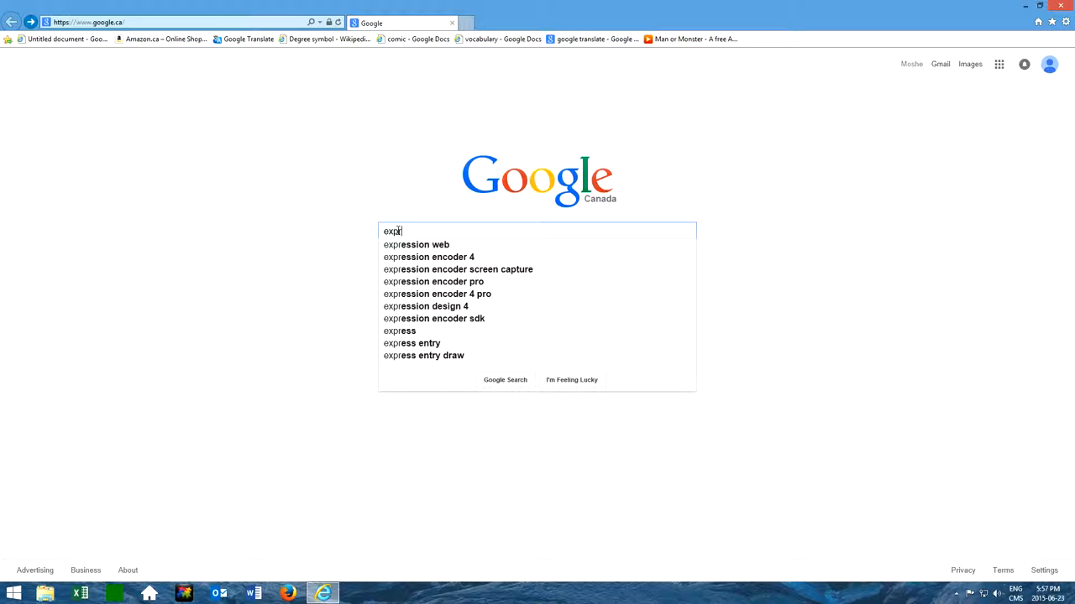
type("ession")
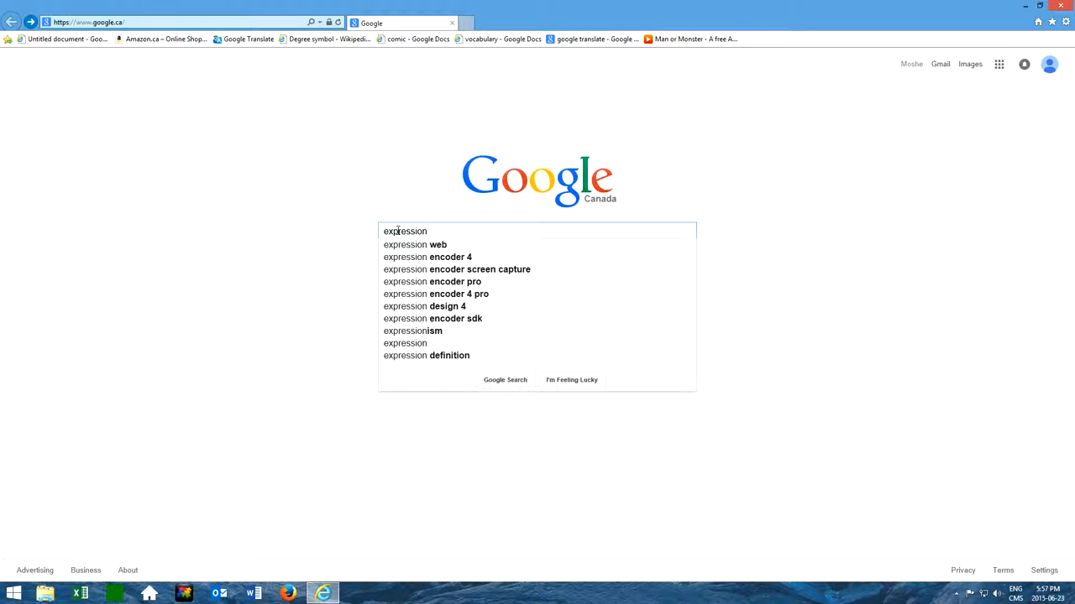
type("e")
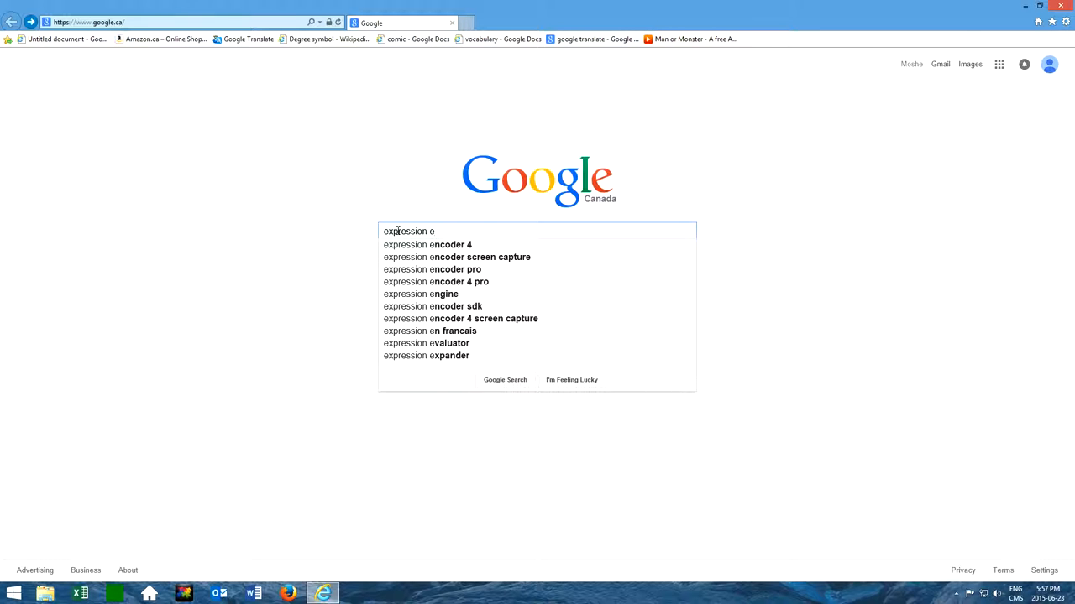
type("nc")
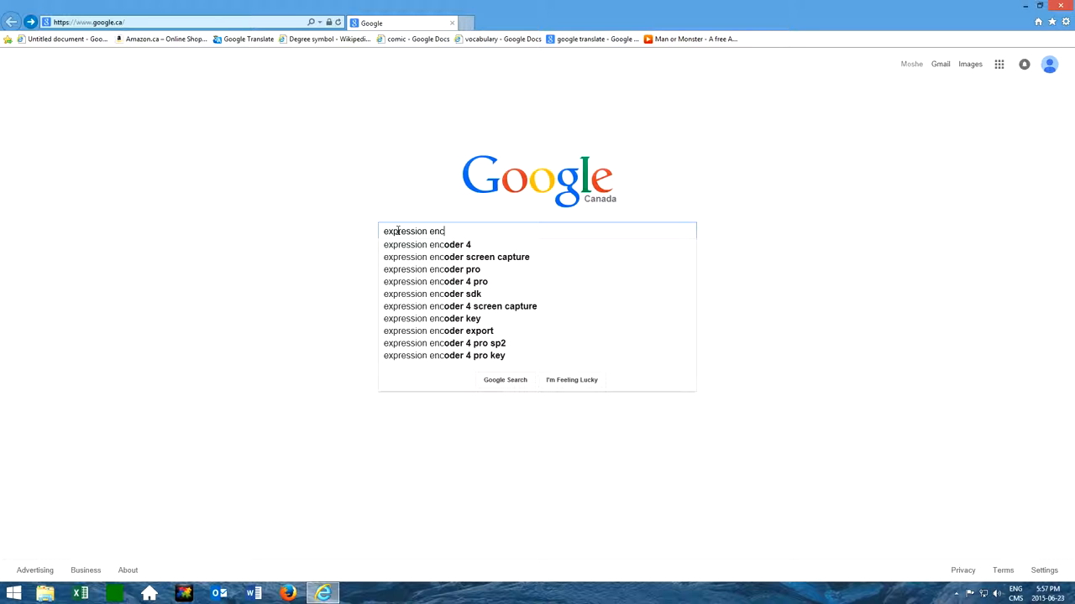
left_click(427, 245)
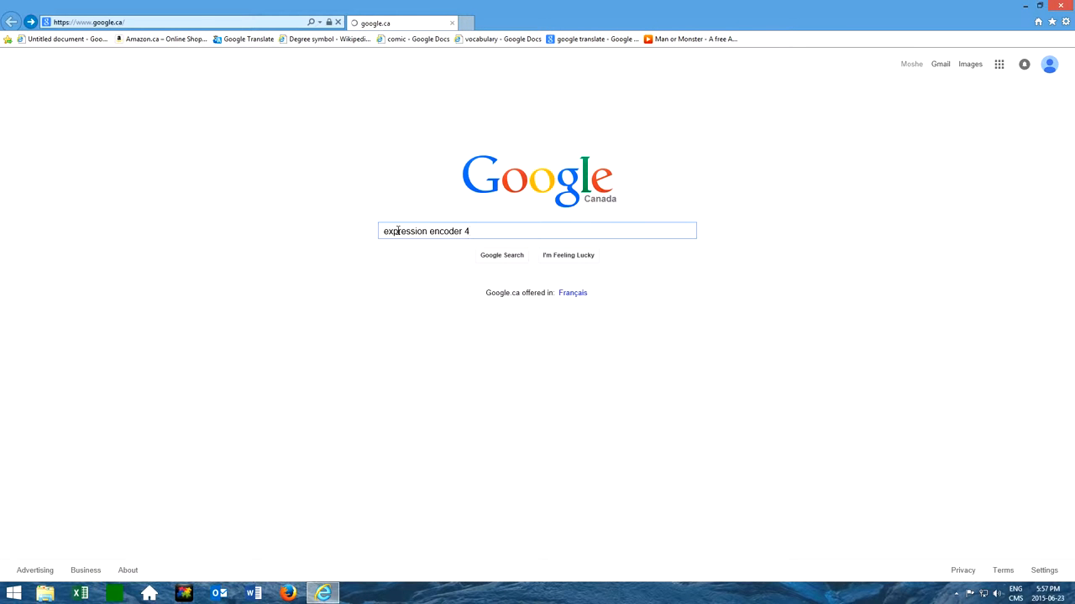
key("Return")
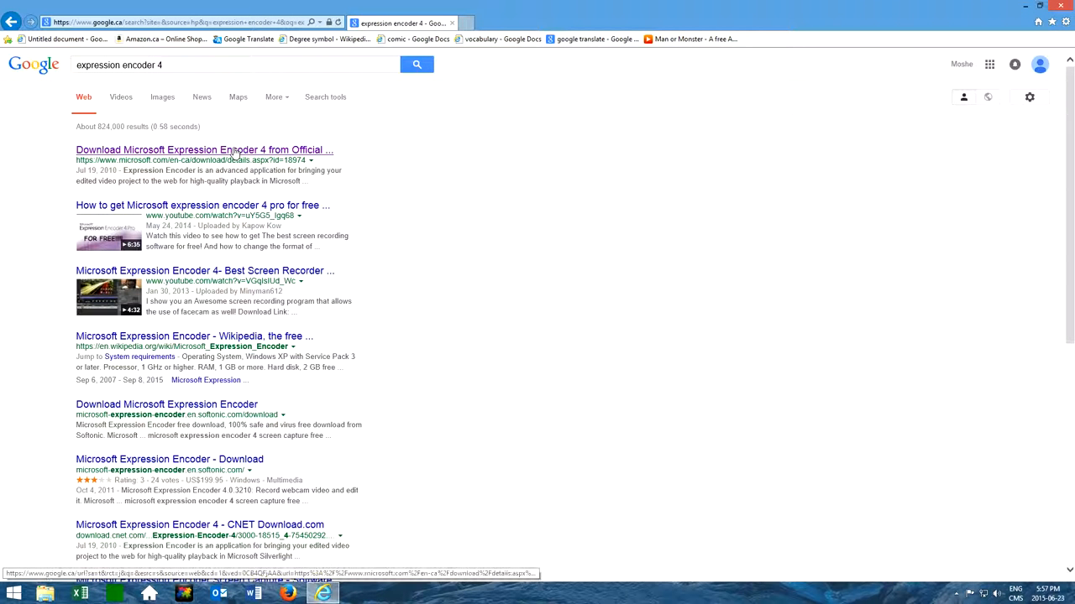
- Choose the official Microsoft download result for Expression Encoder 4
left_click(204, 149)
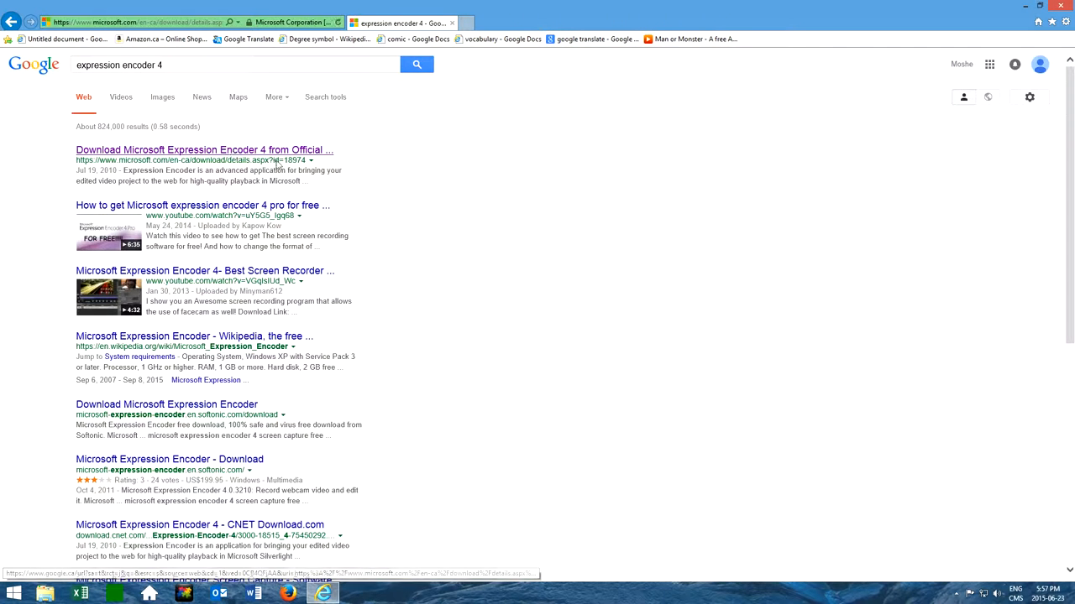
- Show the Download Center tab with the Microsoft Expression Encoder 4 page
left_click(204, 150)
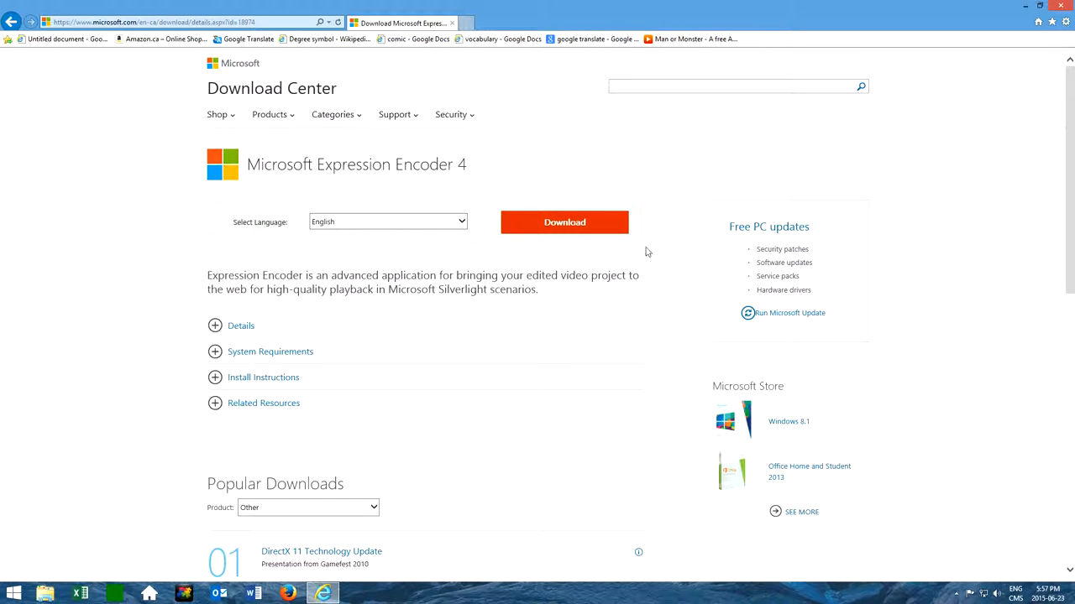
mouse_move(494, 238)
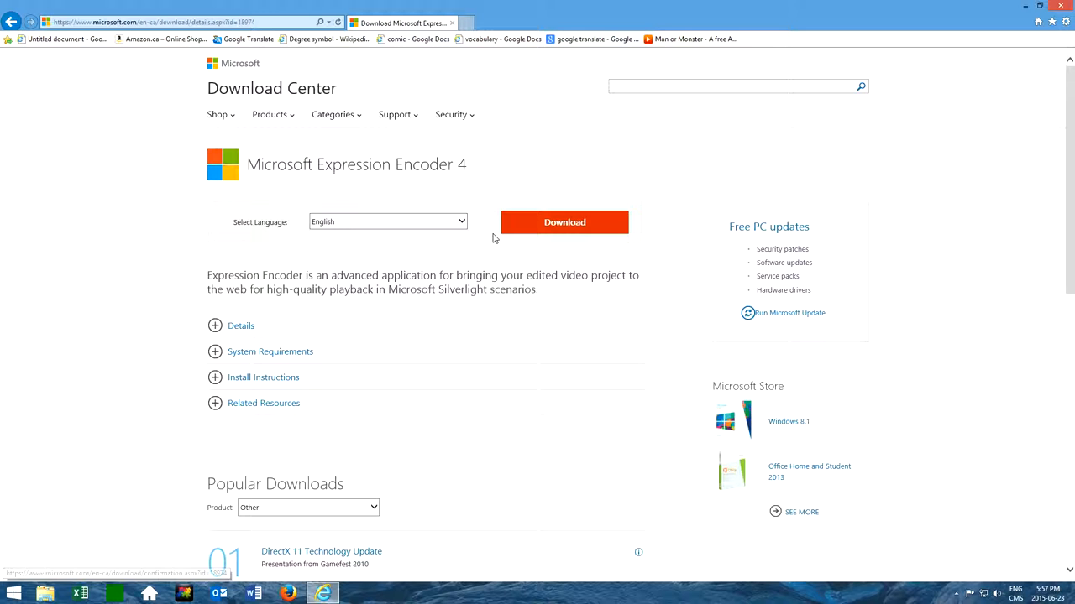
mouse_move(930, 7)
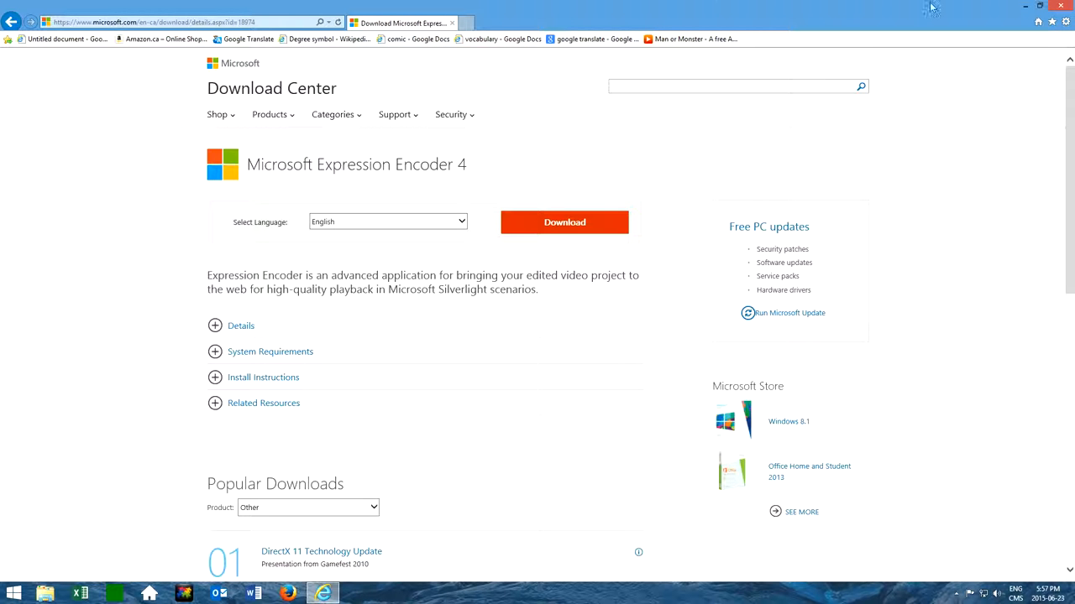
mouse_move(1019, 7)
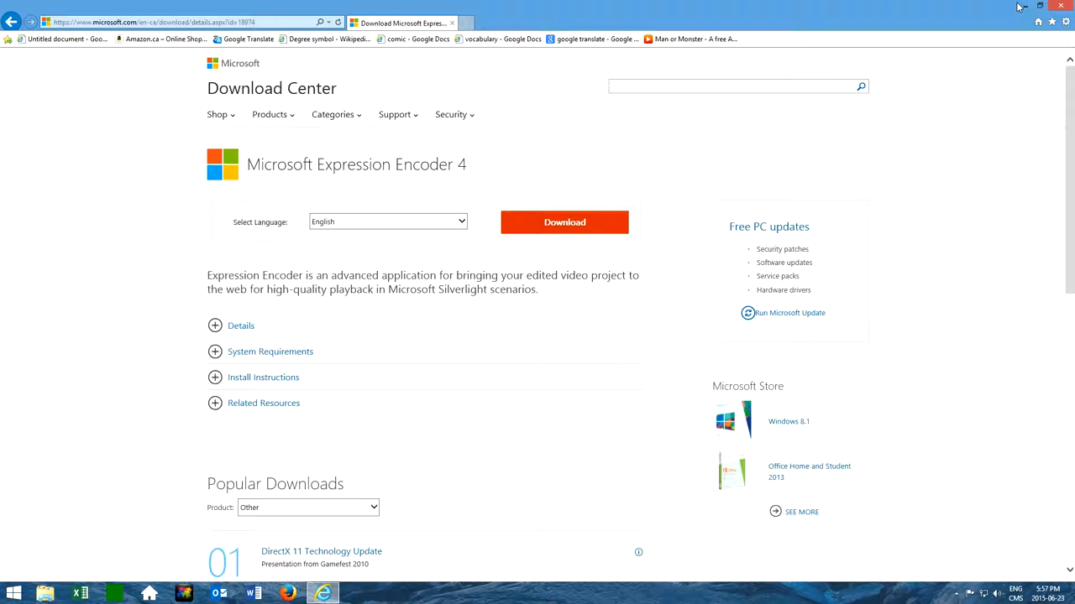
left_click(1038, 8)
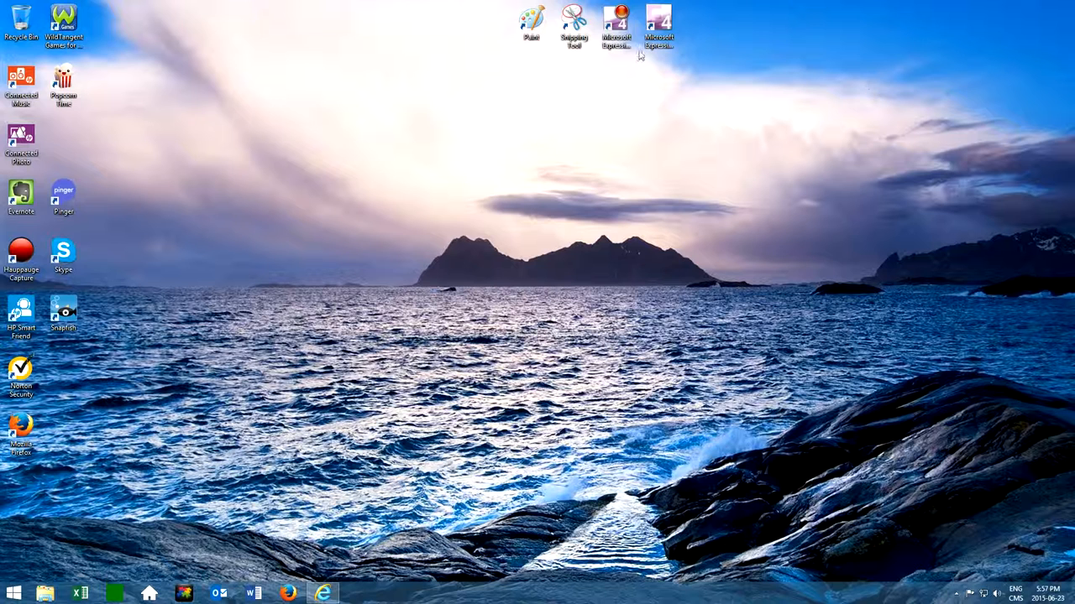
left_click_drag(618, 25, 574, 101)
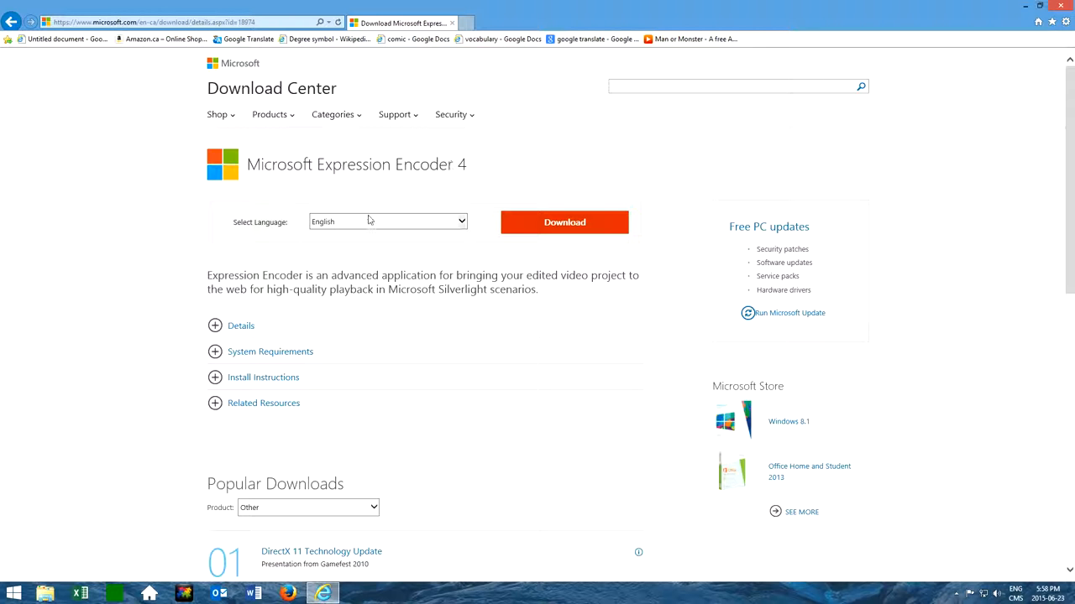
mouse_move(366, 218)
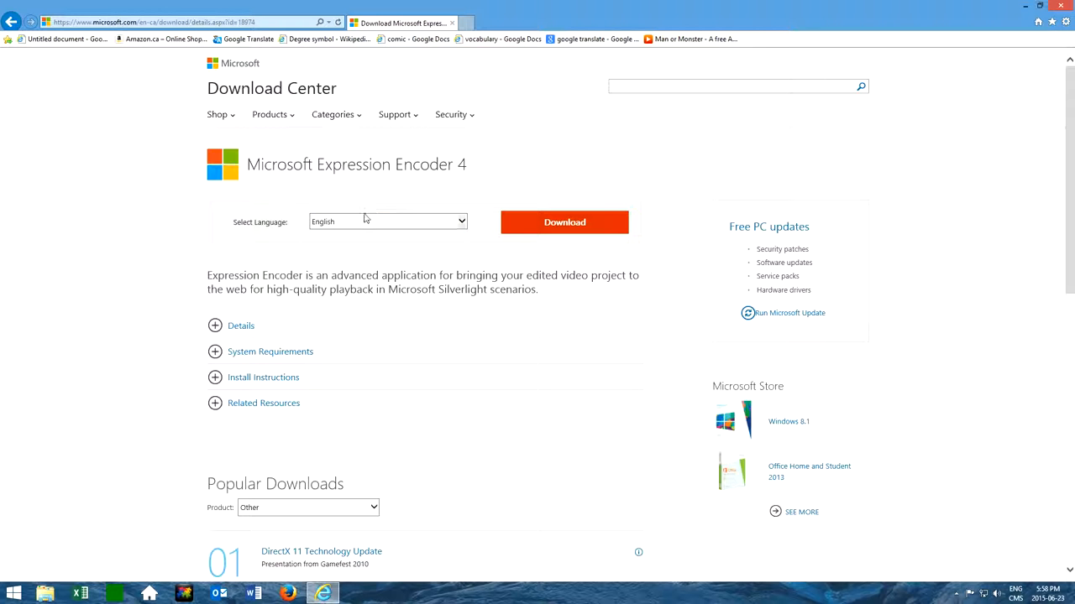